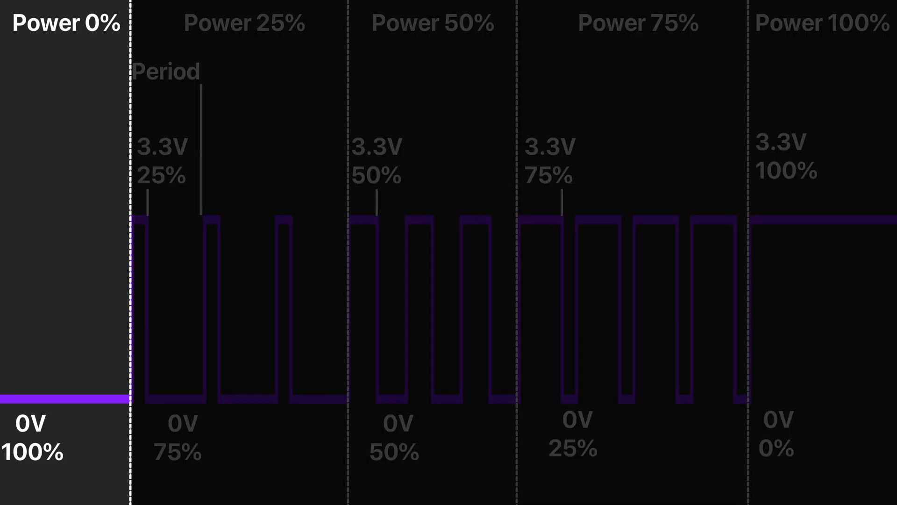
Launch Raspberry Pi Imager and open its Choose Device list of board models.
{"action": "left_click", "coordinate": [243, 23]}
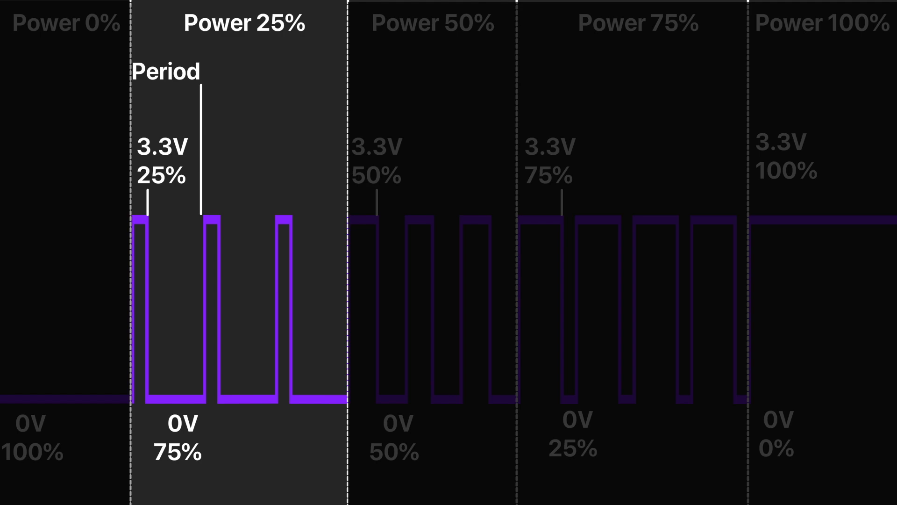
{"action": "left_click", "coordinate": [637, 23]}
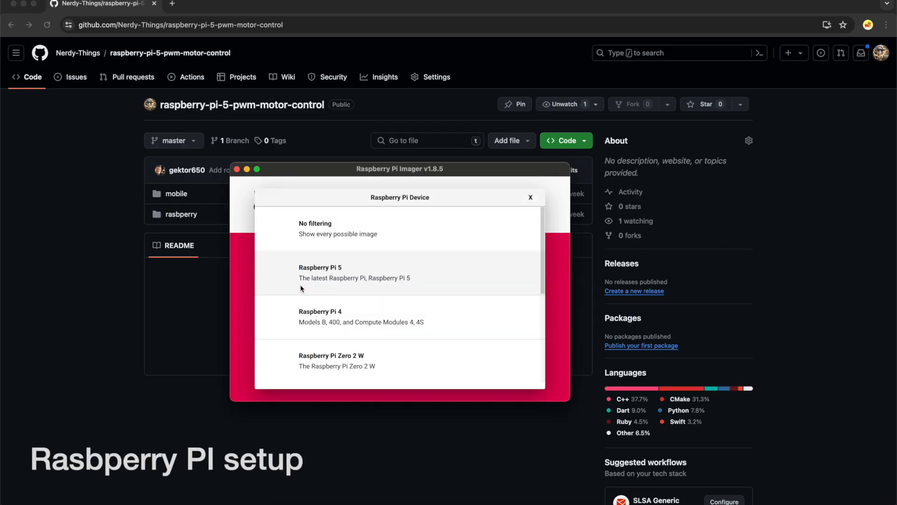
Write Raspberry Pi OS (64-bit) for Raspberry Pi 5 with saved customisation, then dismiss the success notice.
{"action": "left_click", "coordinate": [354, 272]}
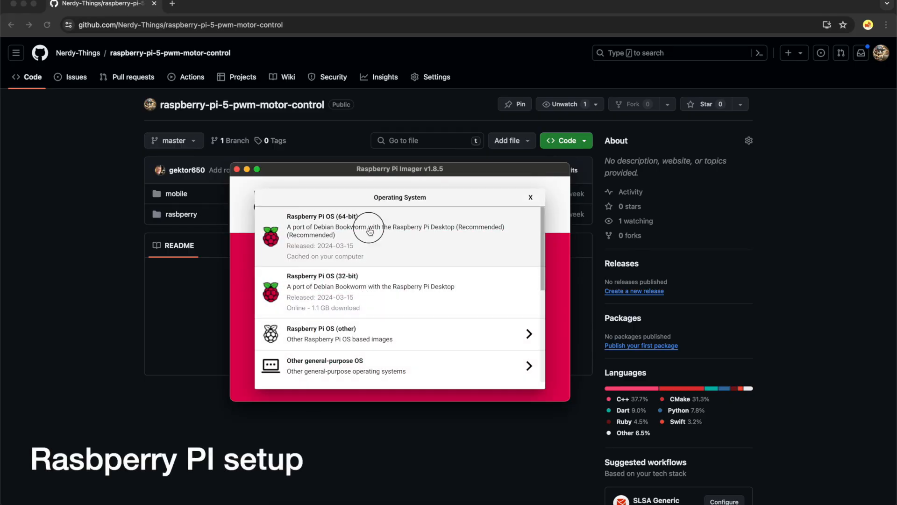
{"action": "left_click", "coordinate": [369, 227]}
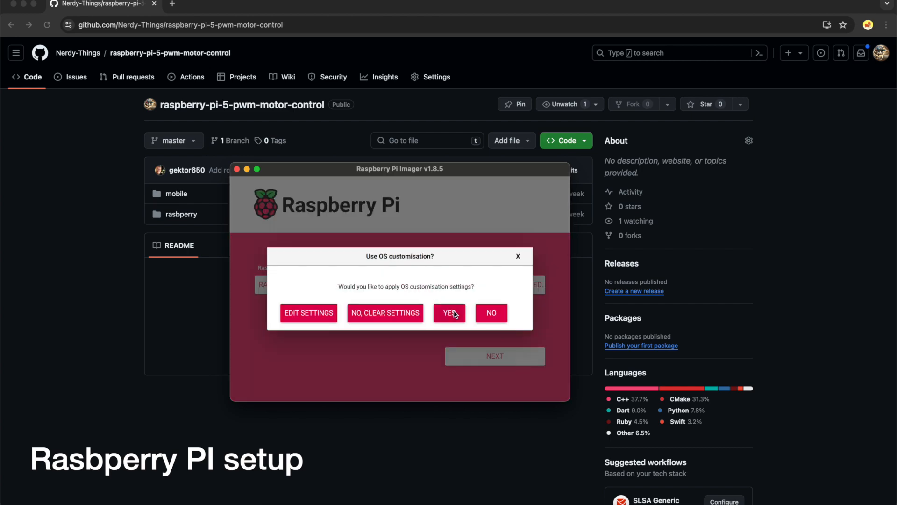
{"action": "left_click", "coordinate": [449, 313]}
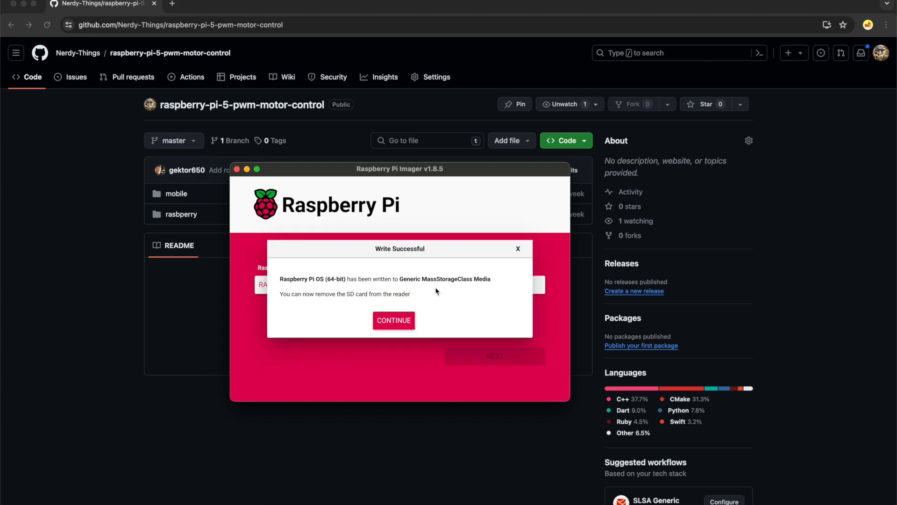
{"action": "left_click", "coordinate": [394, 320]}
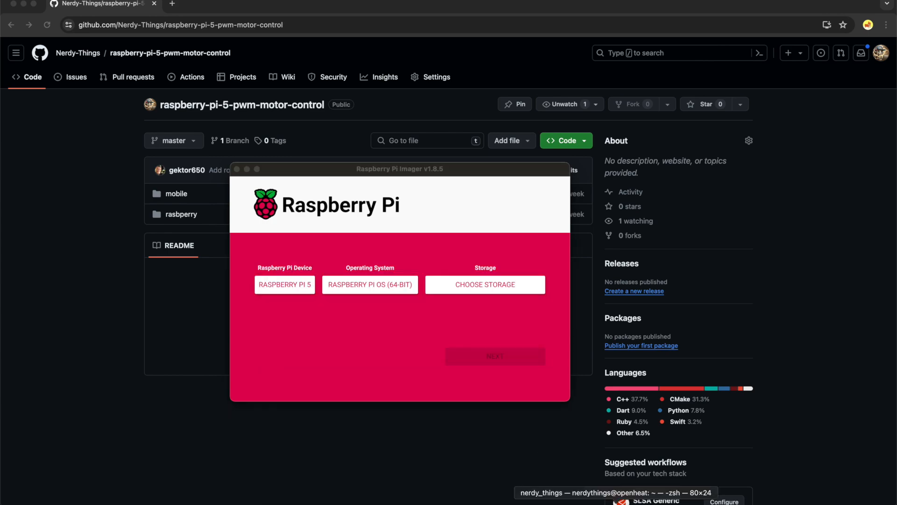
{"action": "left_click", "coordinate": [613, 492]}
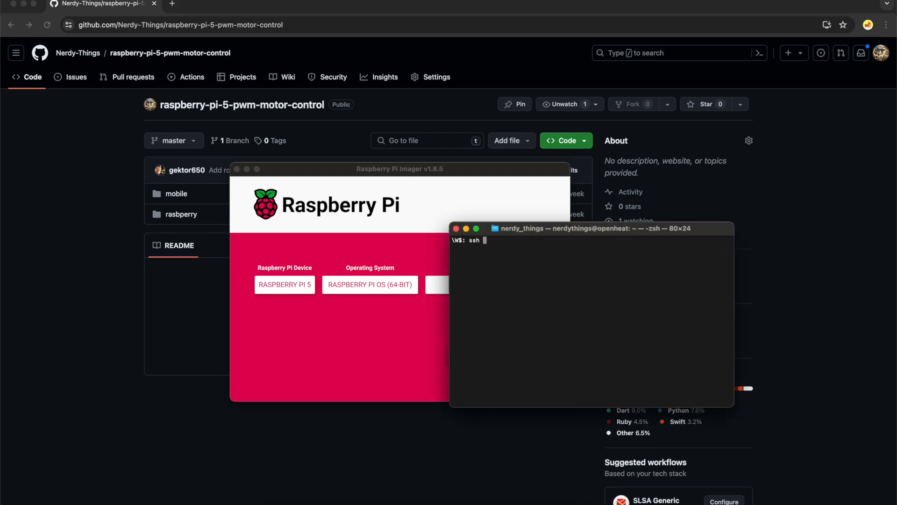
{"action": "type", "text": "nerdythings@192.168.1.73"}
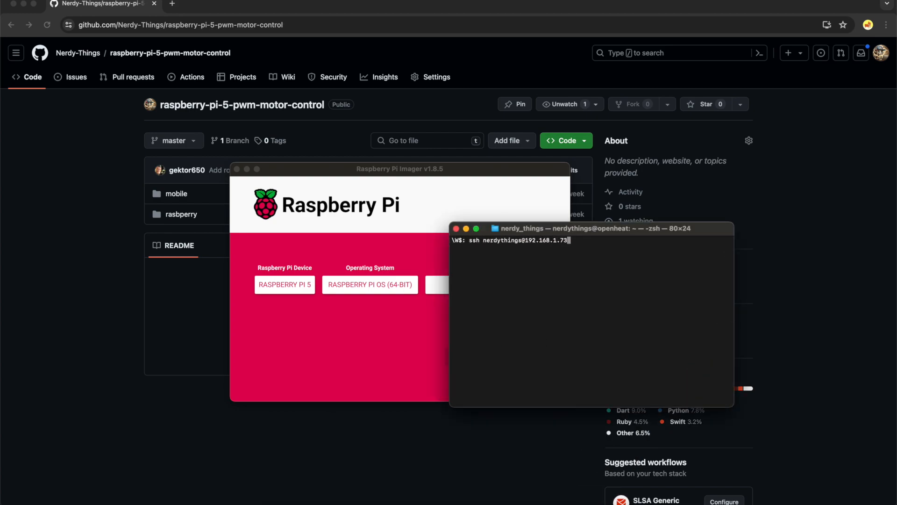
{"action": "key", "text": "Return"}
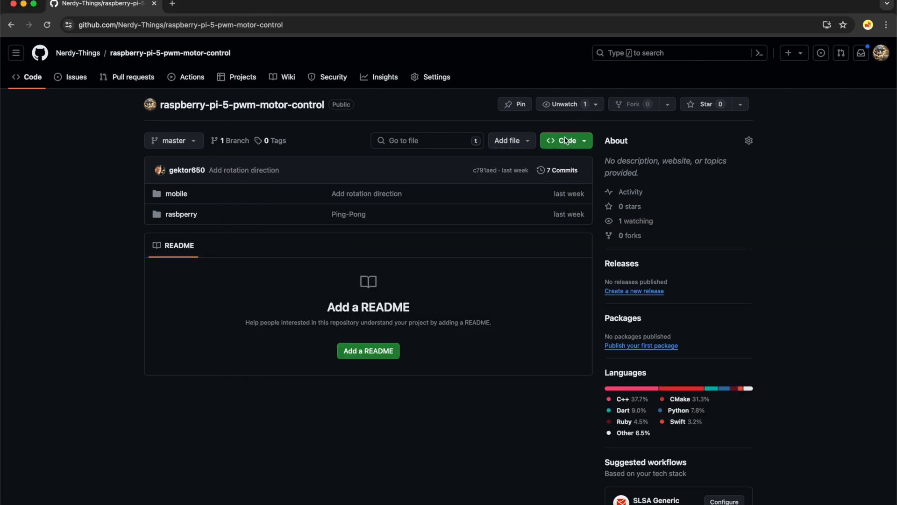
Clone raspberry-pi-5-pwm-motor-control onto the Pi using its GitHub HTTPS URL.
{"action": "left_click", "coordinate": [563, 140]}
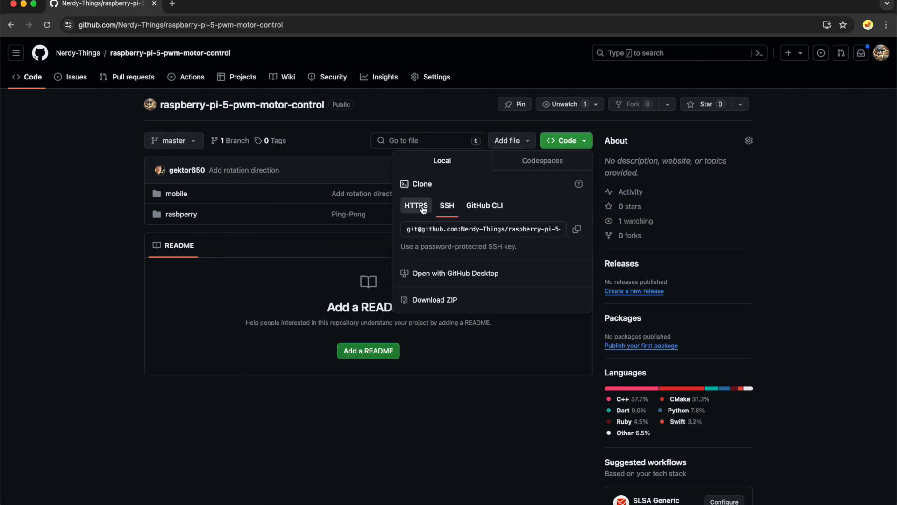
{"action": "left_click", "coordinate": [415, 206]}
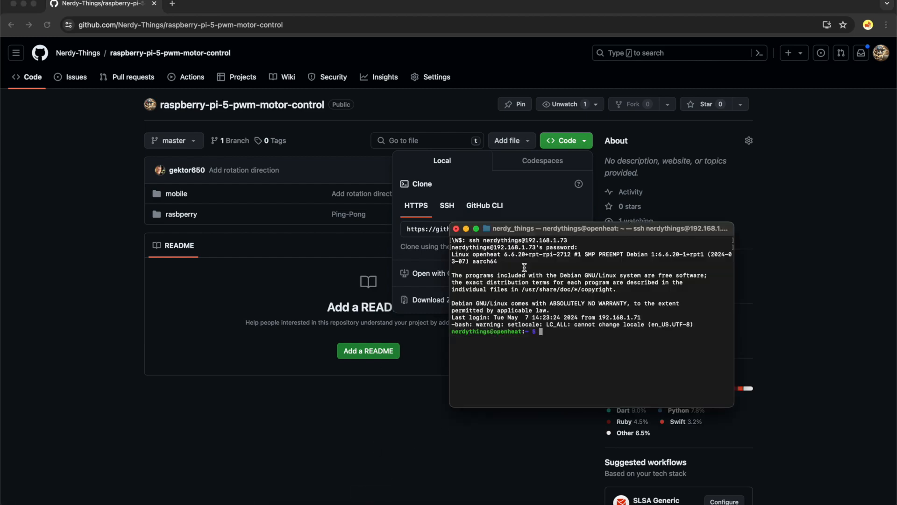
{"action": "type", "text": "git cl"}
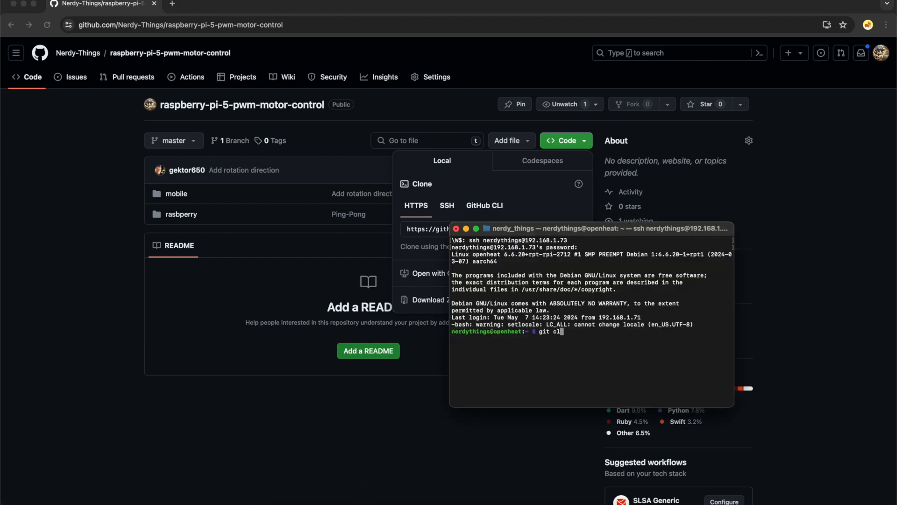
{"action": "type", "text": "one https://github.com/Nerdy-Things/raspberry-pi-5-pwm-motor-control.git"}
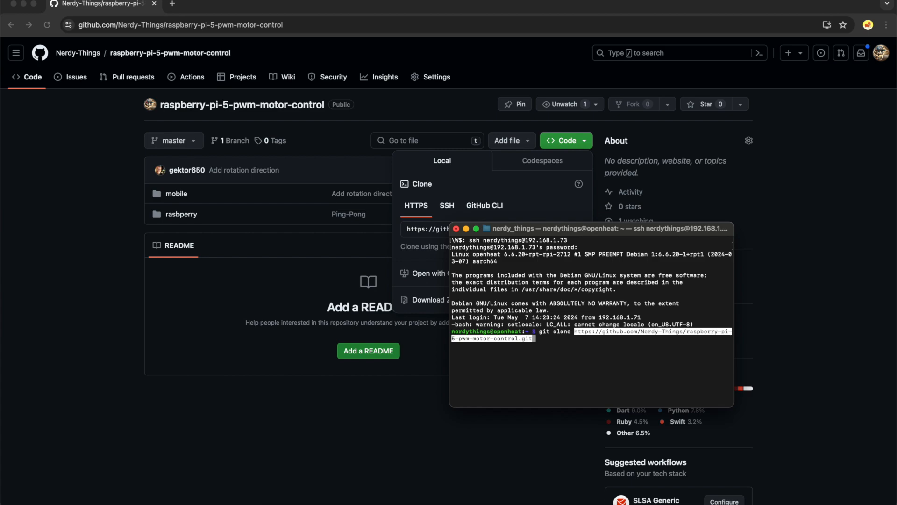
{"action": "key", "text": "Return"}
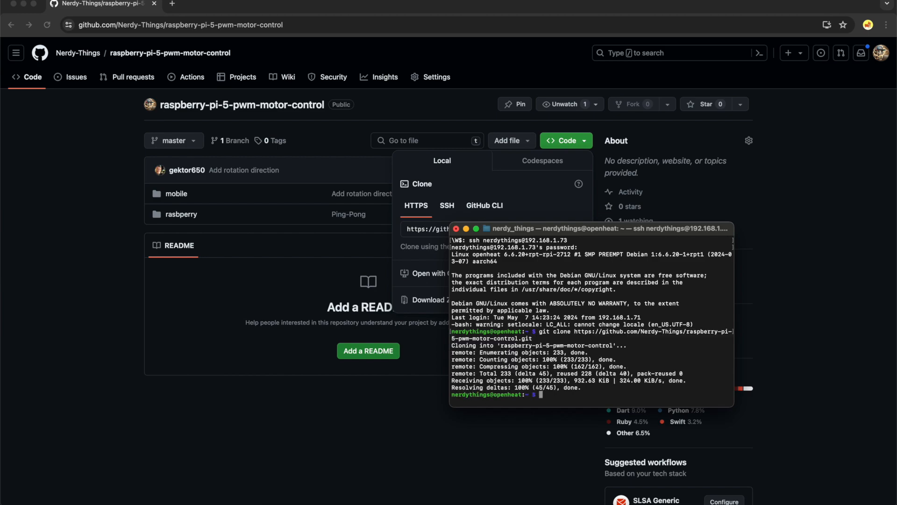
{"action": "type", "text": "cd"}
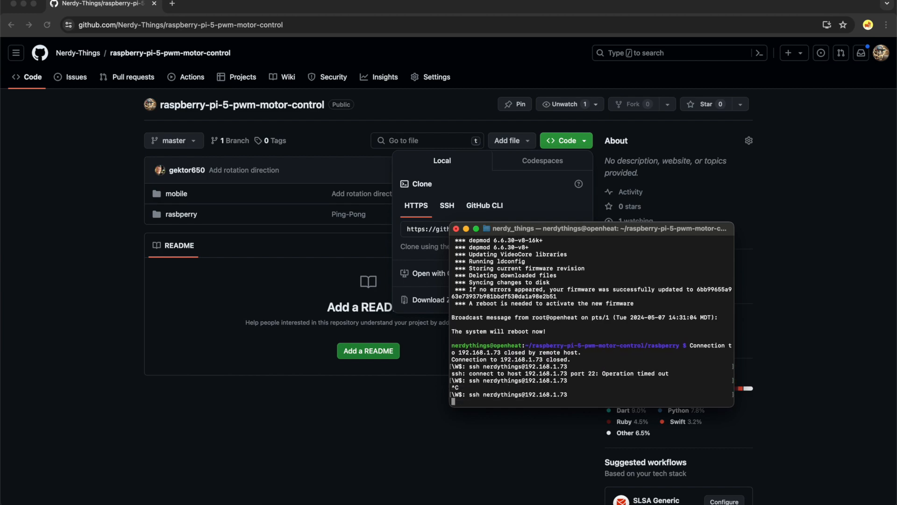
Scroll the Pi's terminal output and begin the python command to run websocket.py.
{"action": "scroll", "scroll_direction": "down", "scroll_amount": 3}
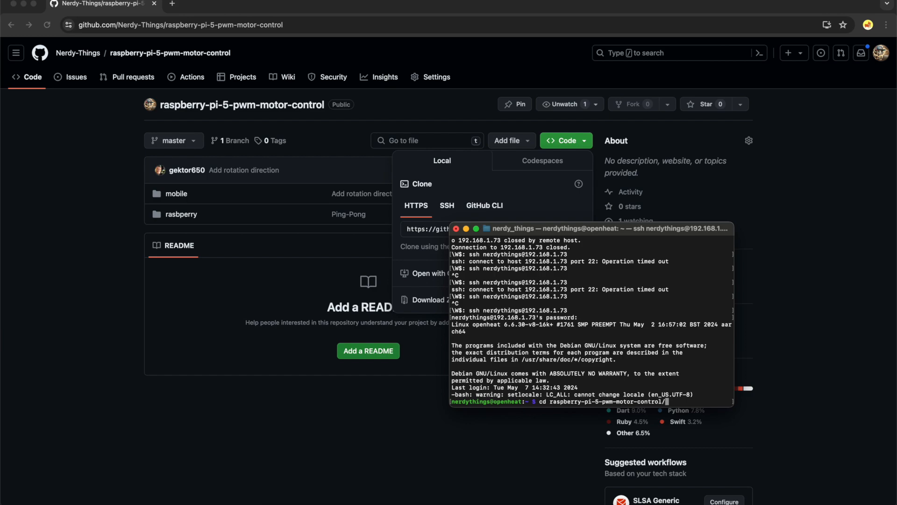
{"action": "type", "text": "py"}
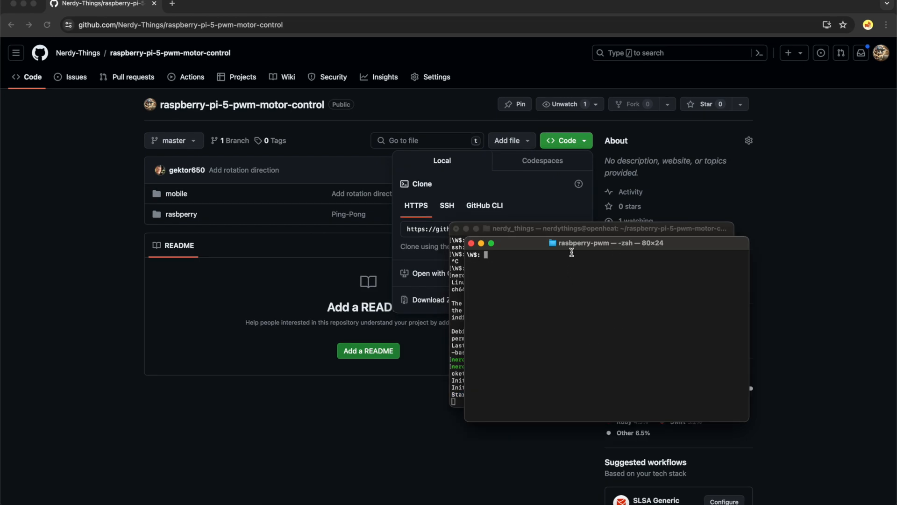
Focus the local terminal, then browse VS Code's Open folder picker to the cloned repository.
{"action": "left_click", "coordinate": [481, 229]}
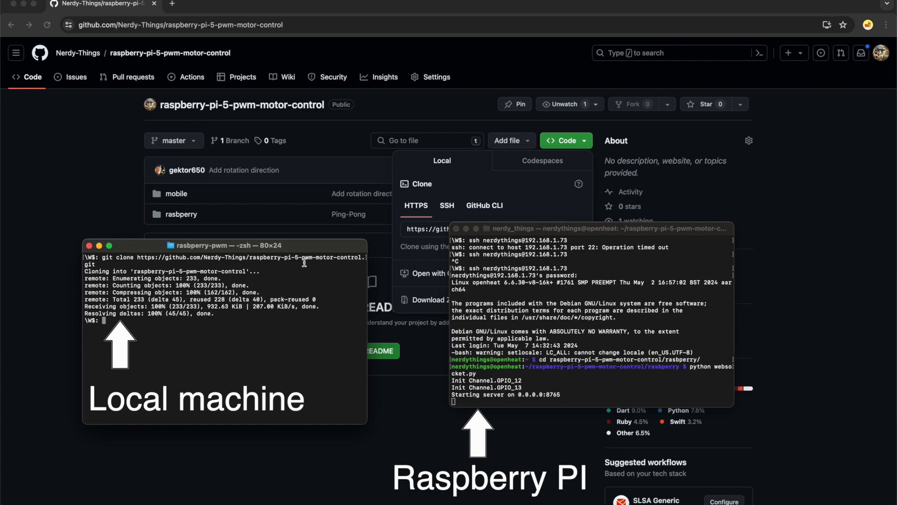
{"action": "mouse_move", "coordinate": [546, 455]}
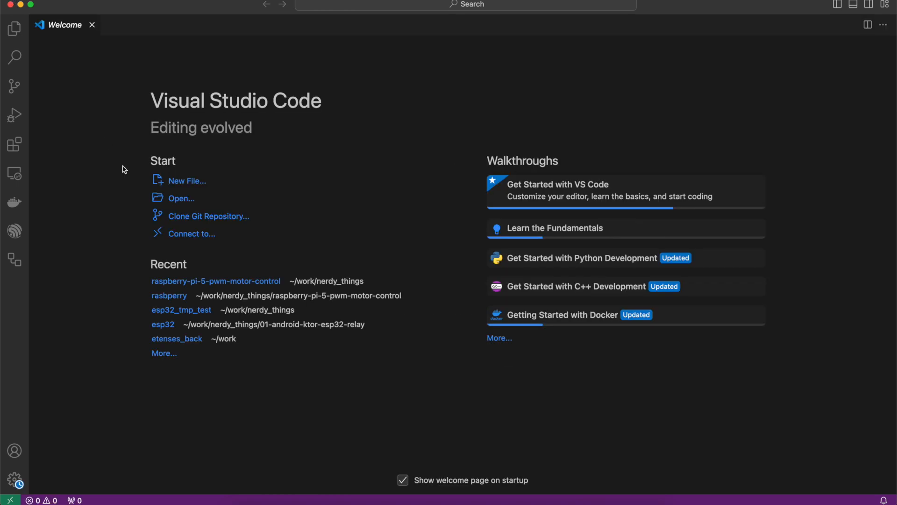
{"action": "left_click", "coordinate": [181, 198]}
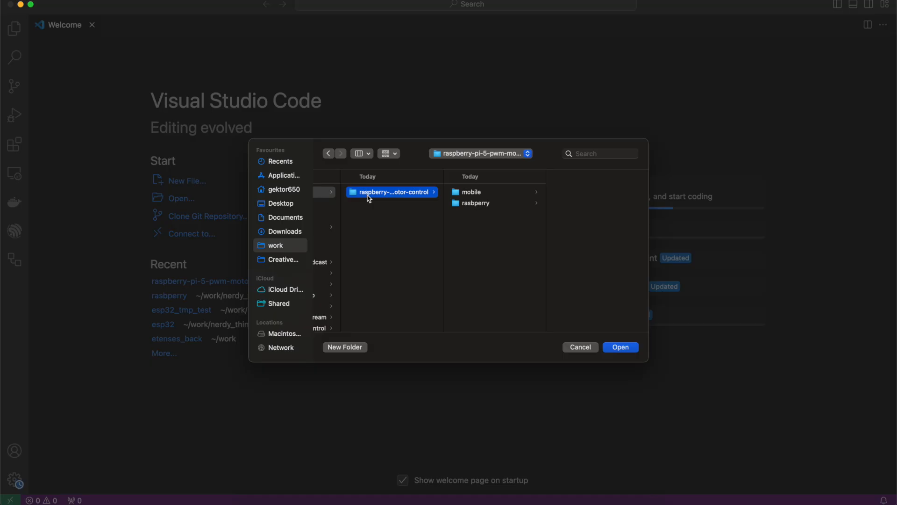
{"action": "left_click", "coordinate": [620, 347]}
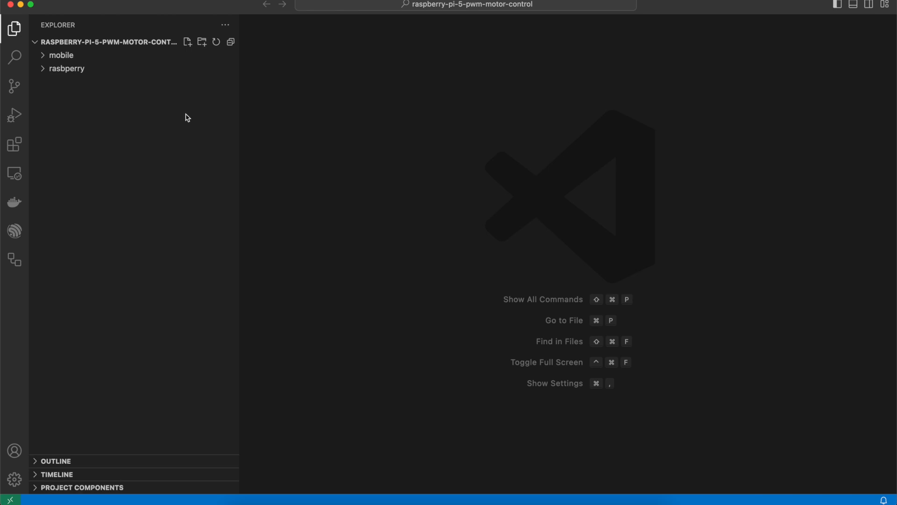
Open install.sh from the Explorer and dismiss the missing-packages notification.
{"action": "left_click", "coordinate": [70, 280]}
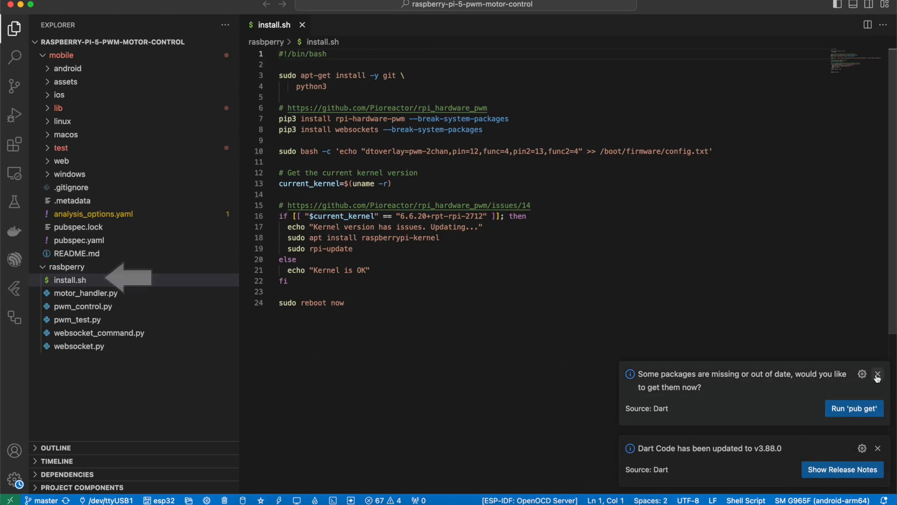
{"action": "left_click", "coordinate": [877, 374]}
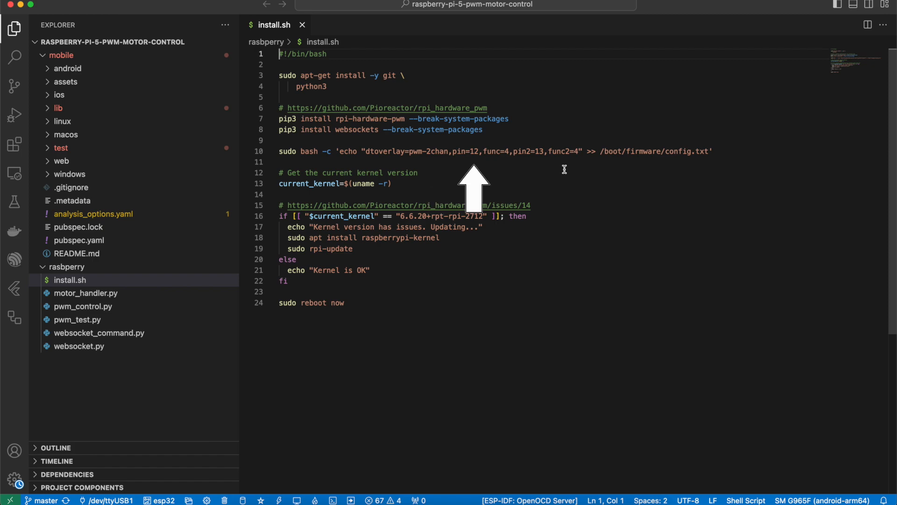
{"action": "mouse_move", "coordinate": [537, 183]}
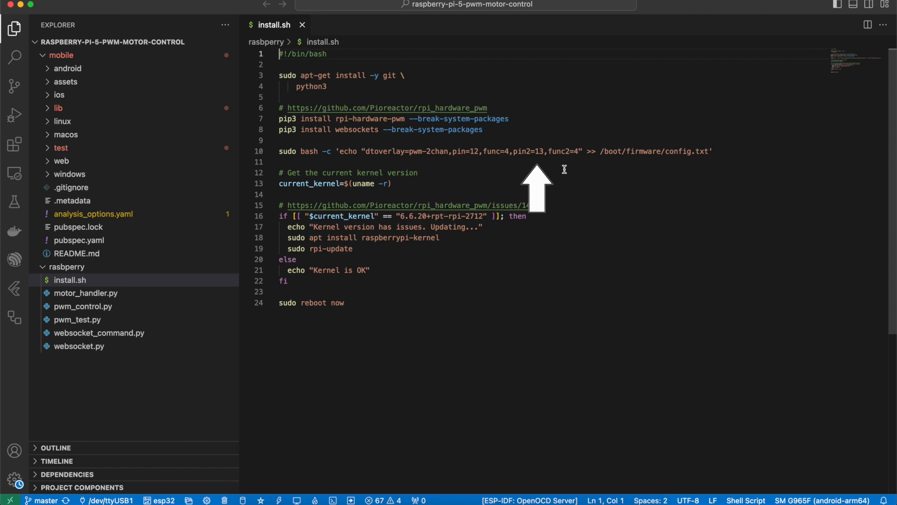
{"action": "mouse_move", "coordinate": [647, 189]}
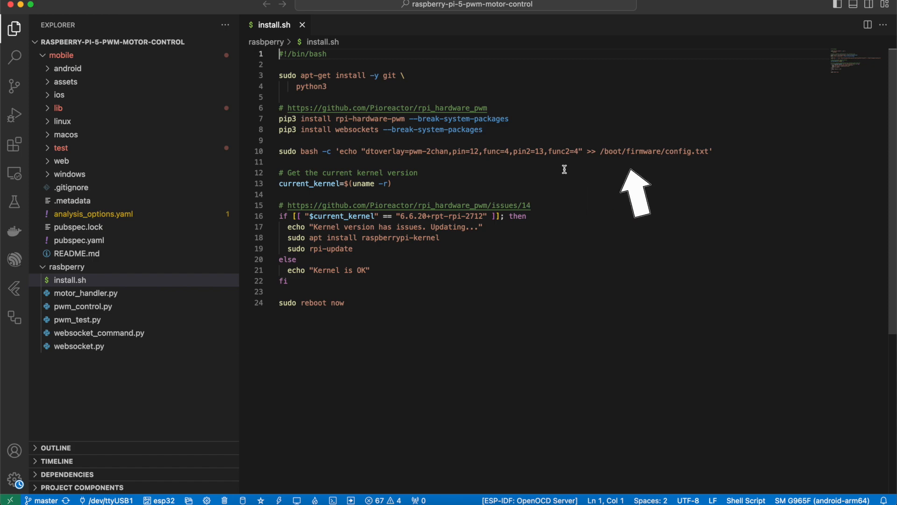
{"action": "mouse_move", "coordinate": [550, 226]}
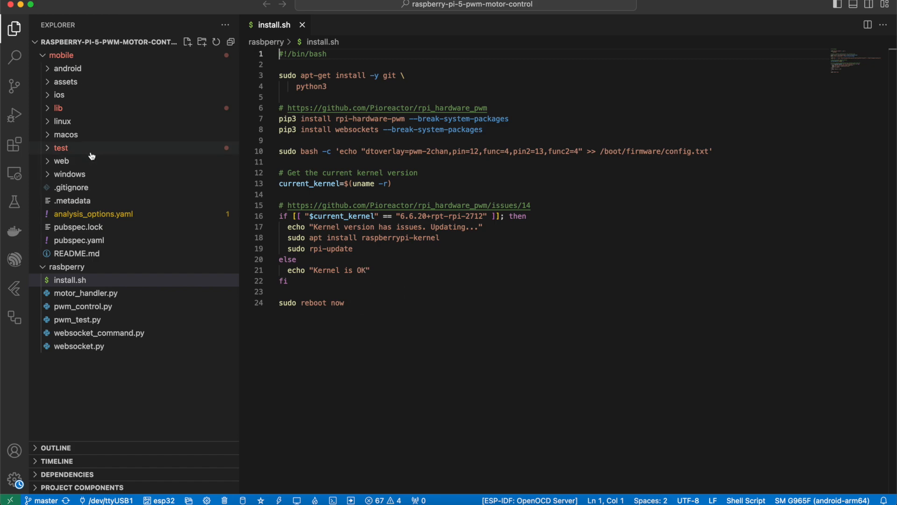
Open websocket.py and scroll down through its message handler code.
{"action": "left_click", "coordinate": [79, 346]}
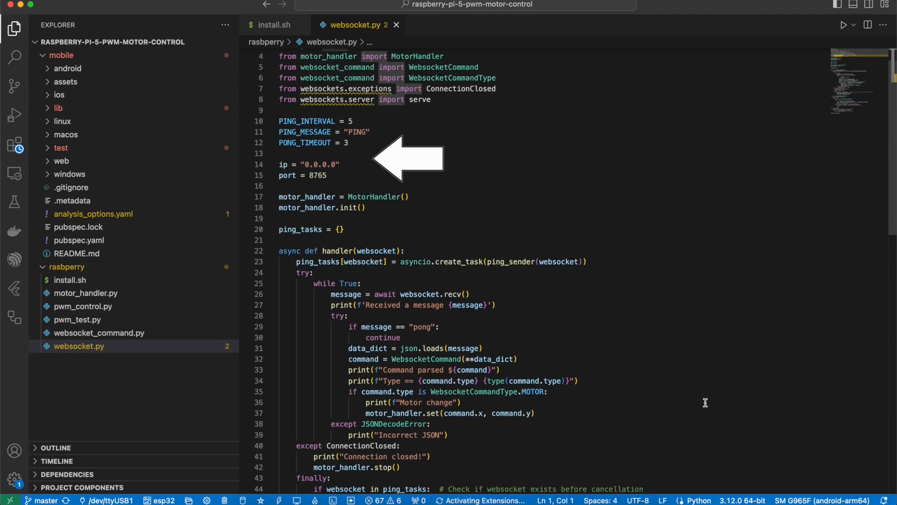
{"action": "scroll", "scroll_direction": "down", "scroll_amount": 3}
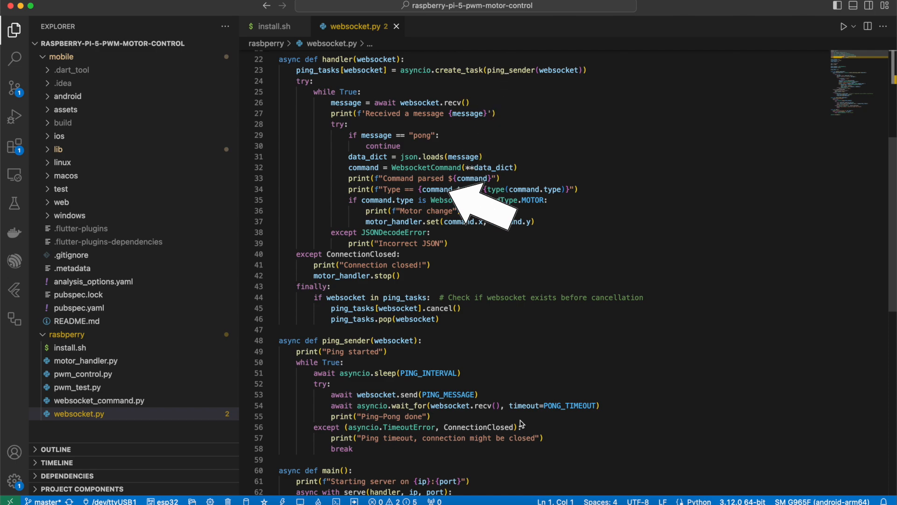
{"action": "mouse_move", "coordinate": [470, 252]}
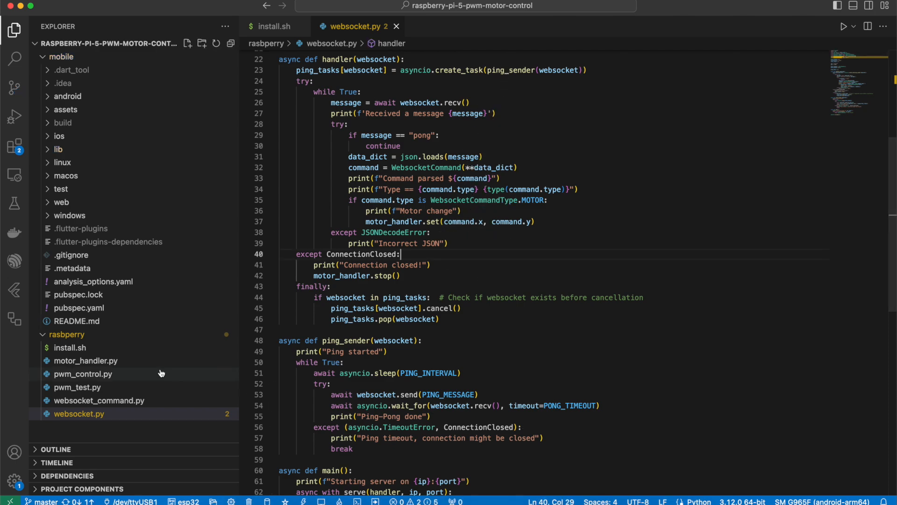
Open motor_handler.py to view the MotorHandler class driving GPIO 12 and 13.
{"action": "left_click", "coordinate": [86, 360]}
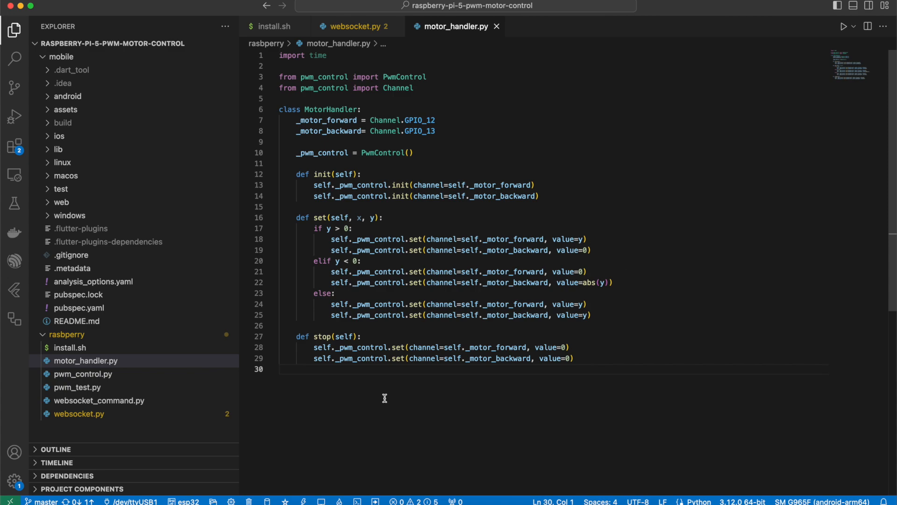
{"action": "mouse_move", "coordinate": [228, 400]}
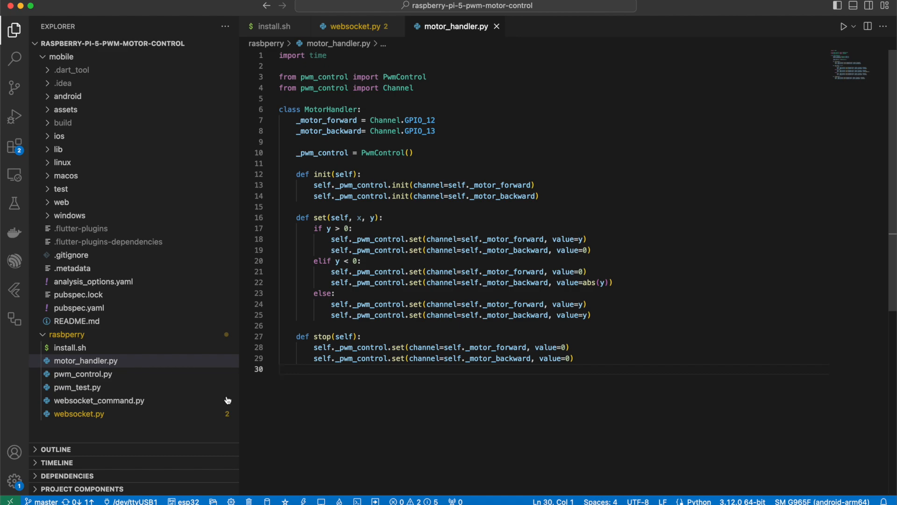
Open pwm_control.py to view the PwmControl class's duty cycle handling.
{"action": "left_click", "coordinate": [83, 374]}
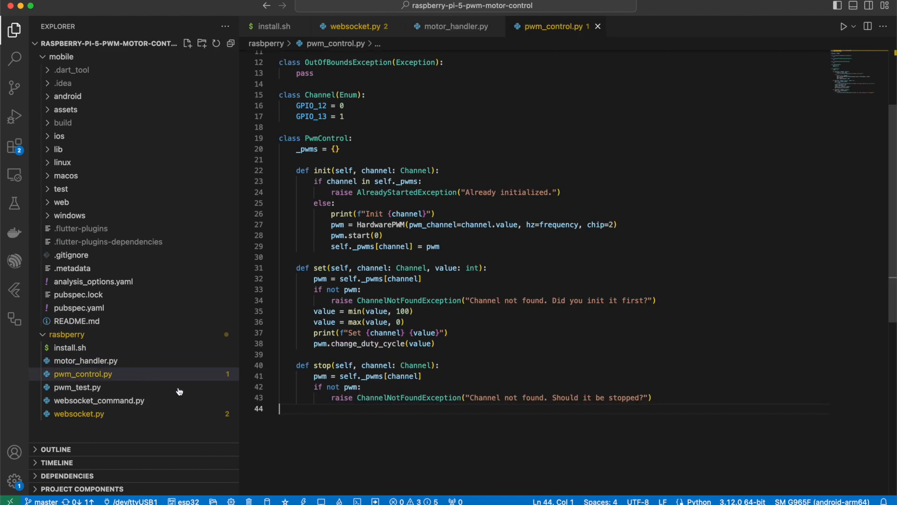
{"action": "mouse_move", "coordinate": [275, 429]}
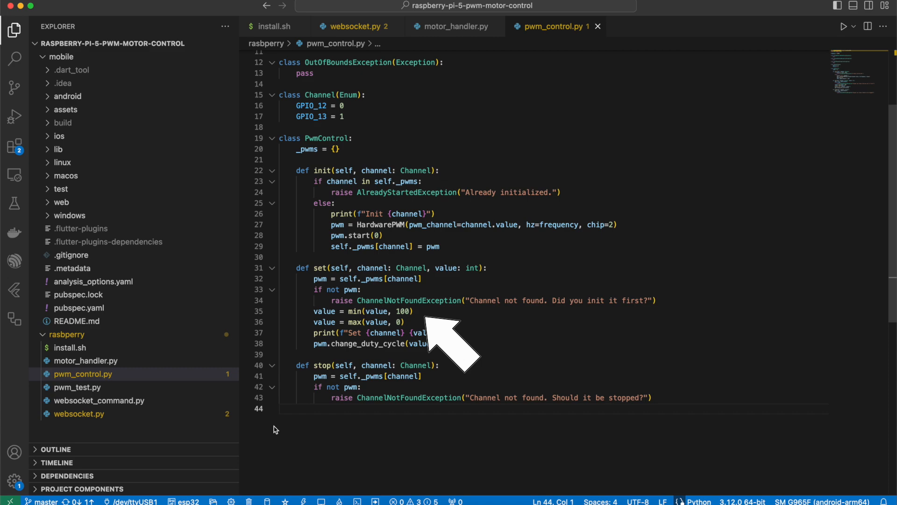
{"action": "mouse_move", "coordinate": [372, 389]}
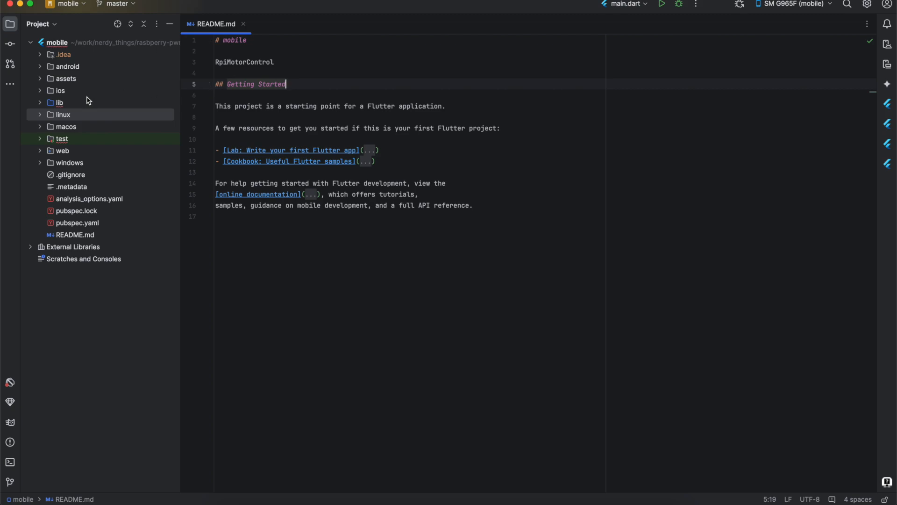
Expand the Flutter app's lib source folder in Android Studio's project tree.
{"action": "left_click", "coordinate": [59, 102]}
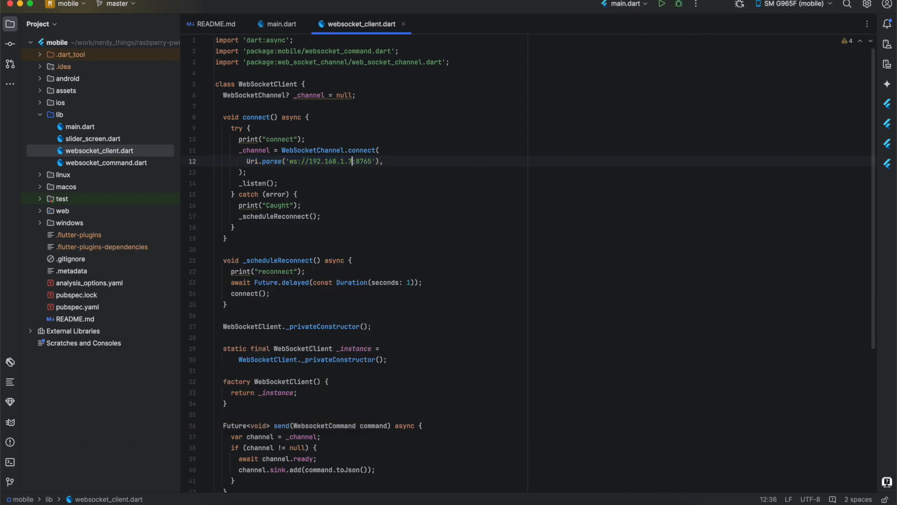
Open slider_screen.dart and scroll to the Slider's onChanged motor command code.
{"action": "left_click", "coordinate": [92, 138]}
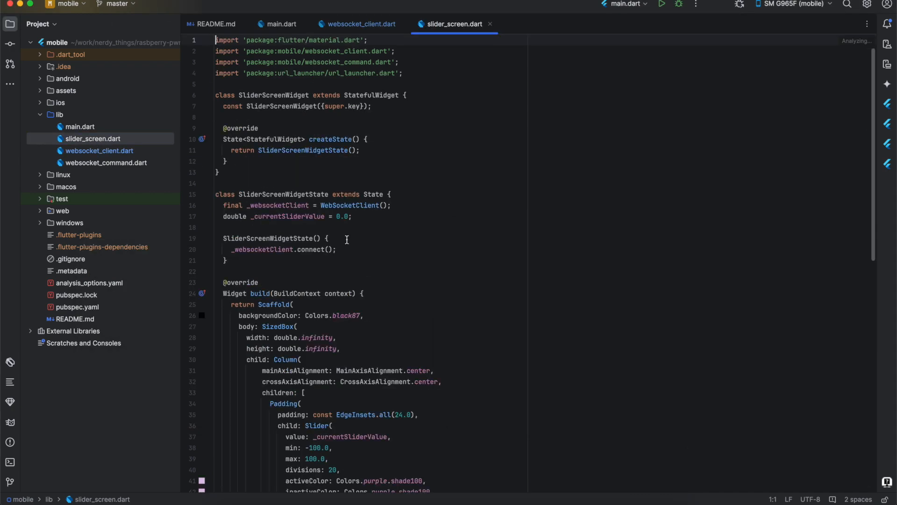
{"action": "scroll", "scroll_direction": "down", "scroll_amount": 3}
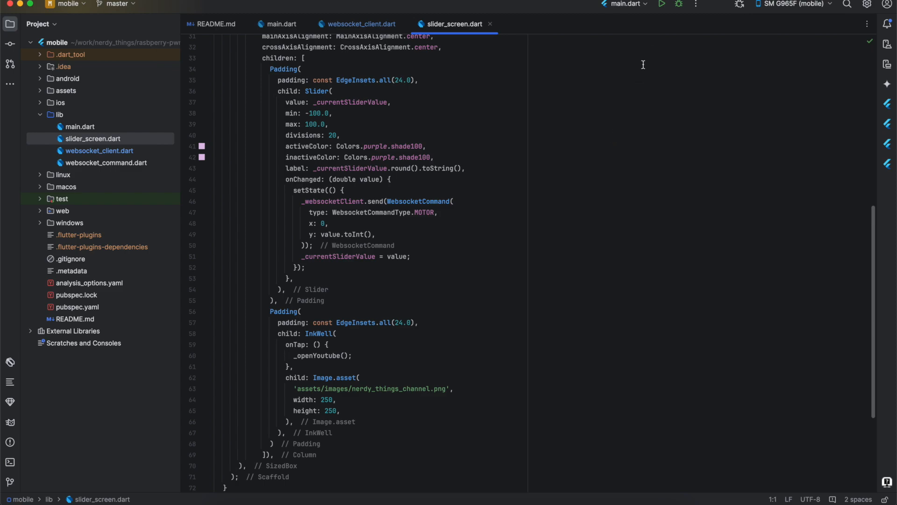
{"action": "mouse_move", "coordinate": [887, 163]}
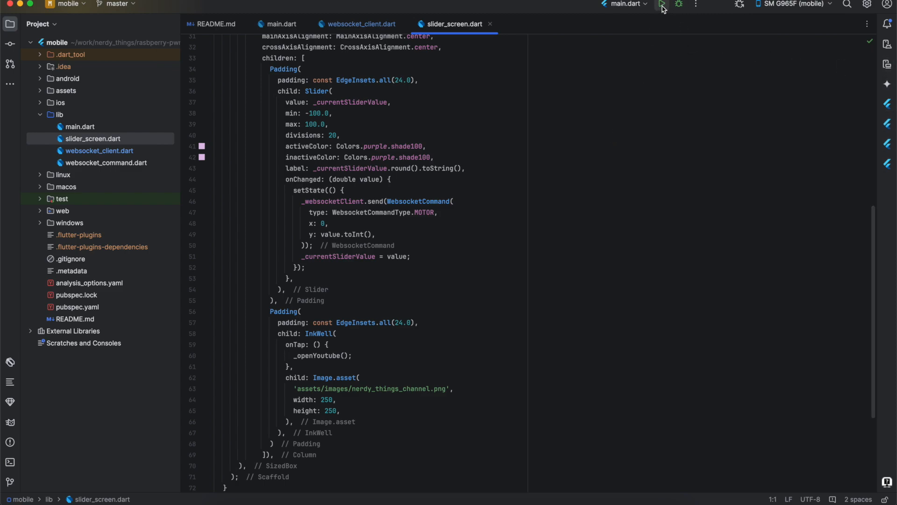
Run the Flutter app on the SM G965F phone and view the websocket client code.
{"action": "left_click", "coordinate": [663, 4]}
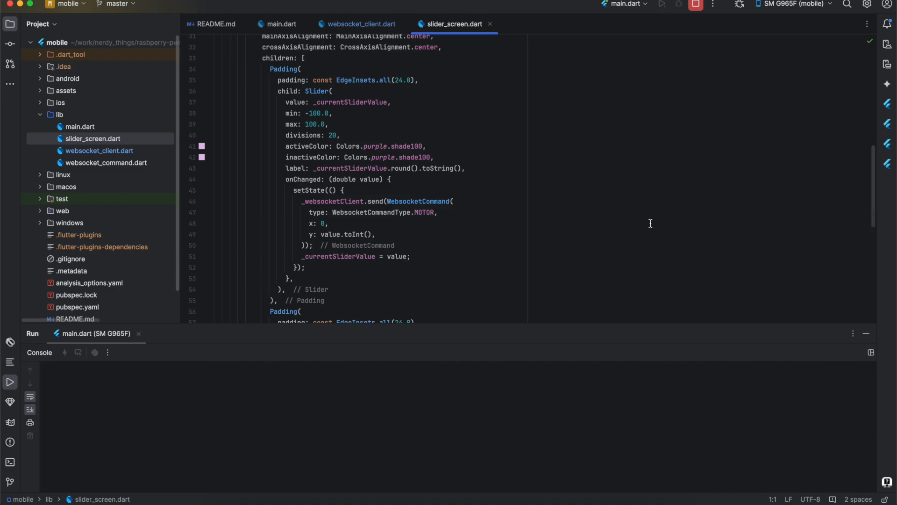
{"action": "left_click", "coordinate": [361, 24]}
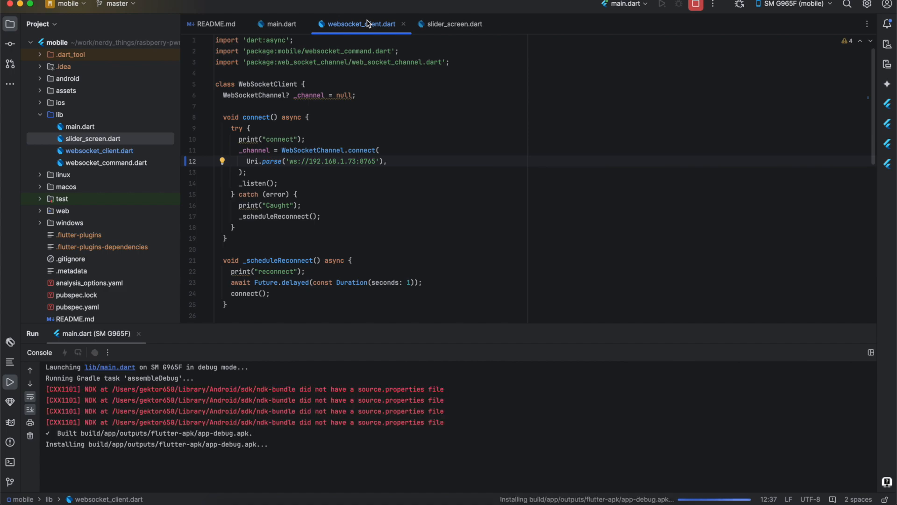
{"action": "left_click", "coordinate": [679, 4]}
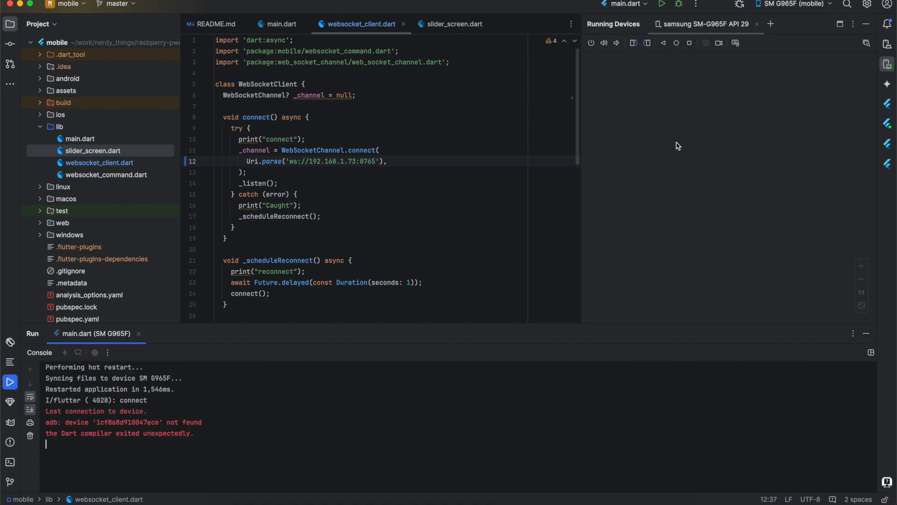